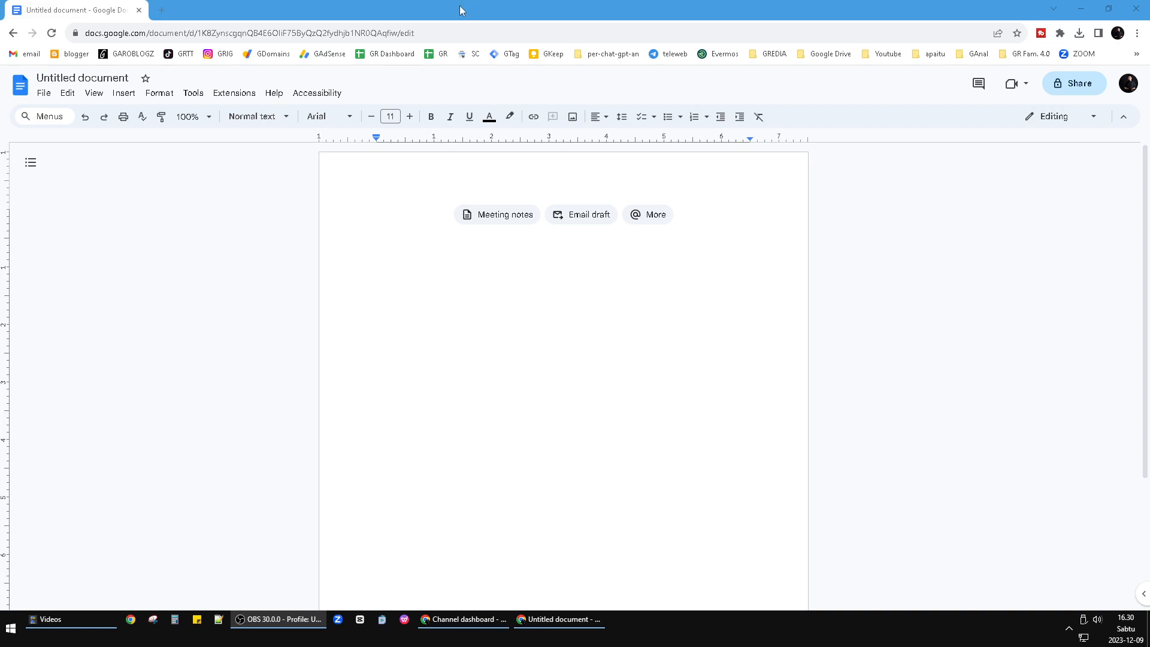
mouse_move(514, 274)
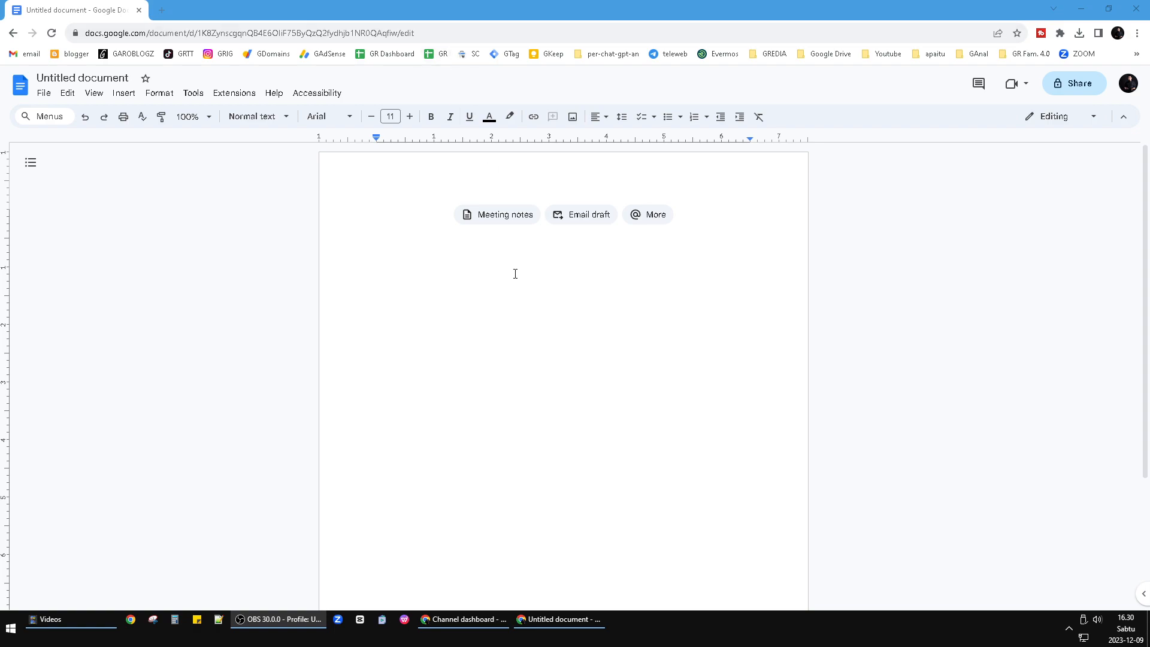
mouse_move(475, 252)
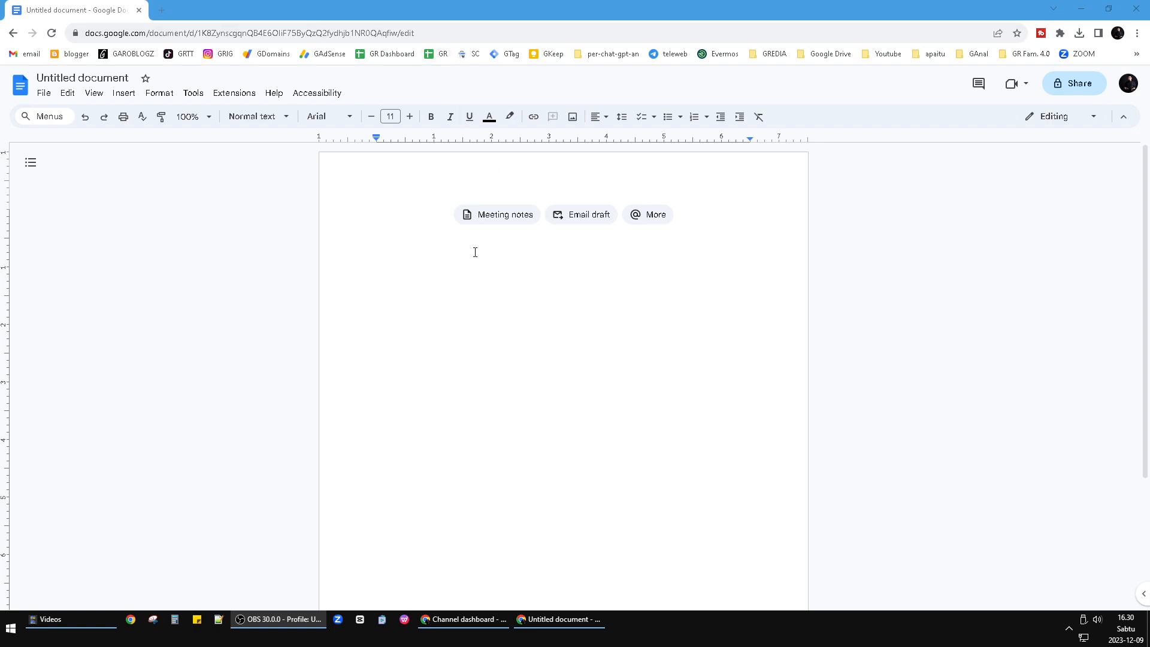
mouse_move(317, 92)
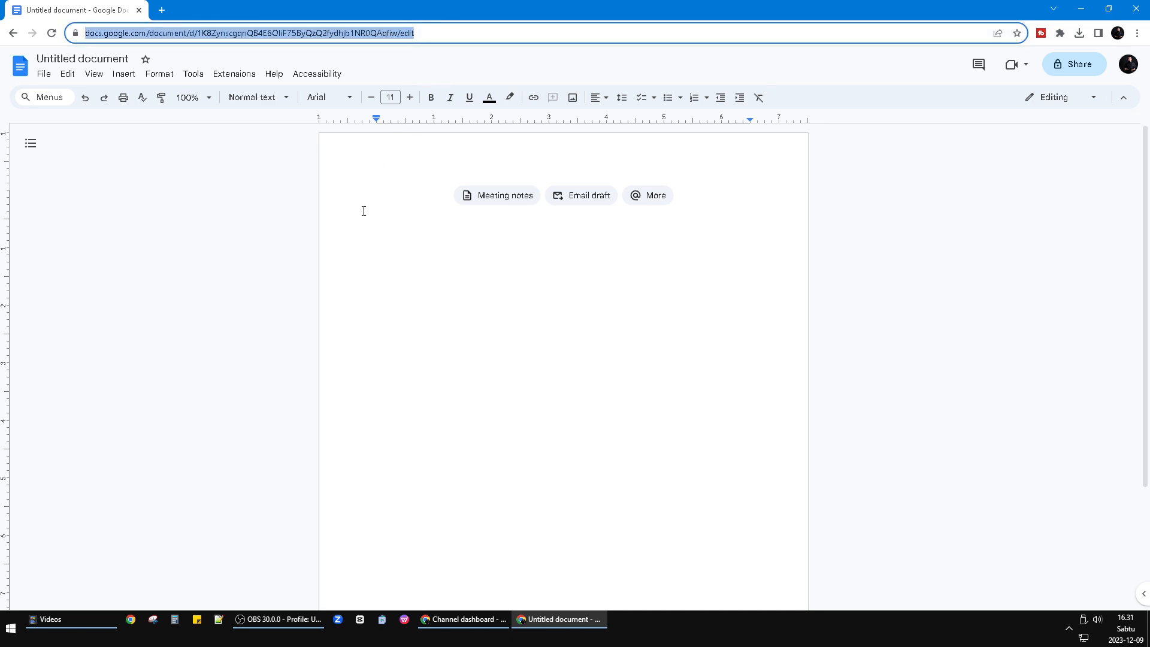
mouse_move(337, 280)
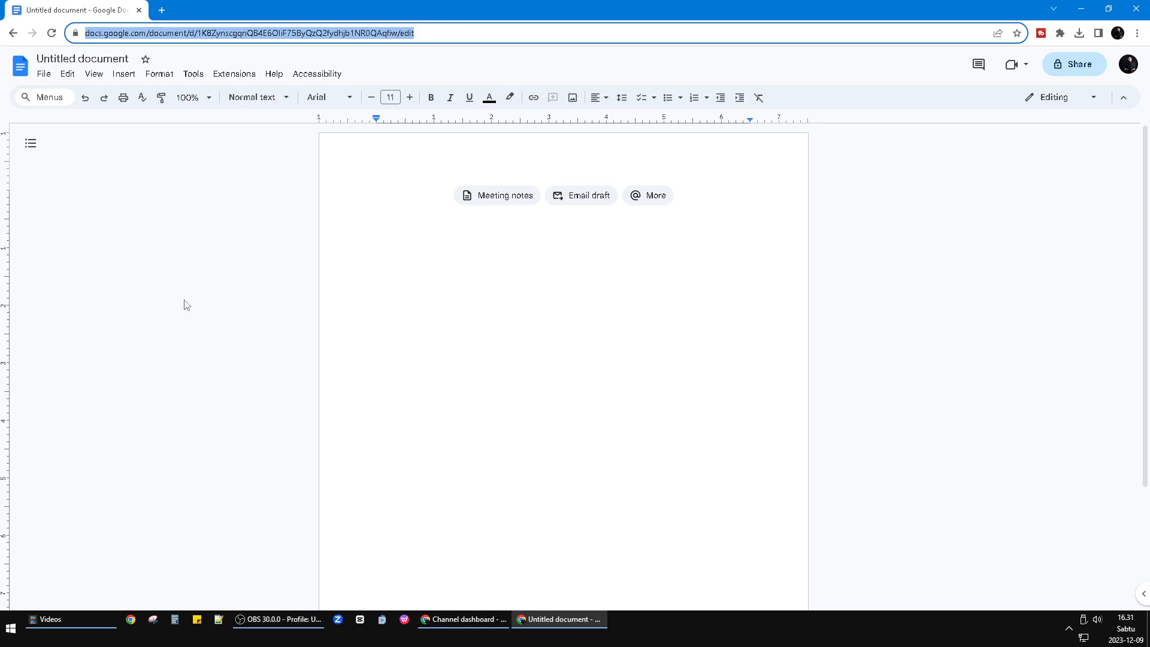
Step: Go to sheets.new to replace the document with a blank Untitled spreadsheet
text(sheets.new)
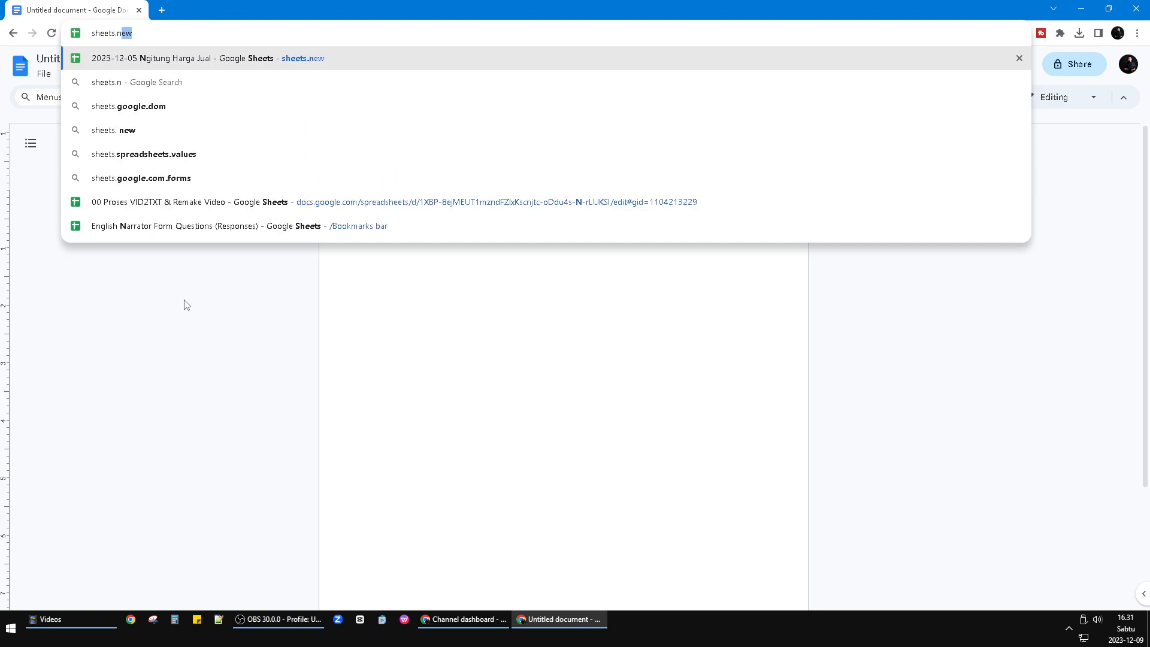
key(Return)
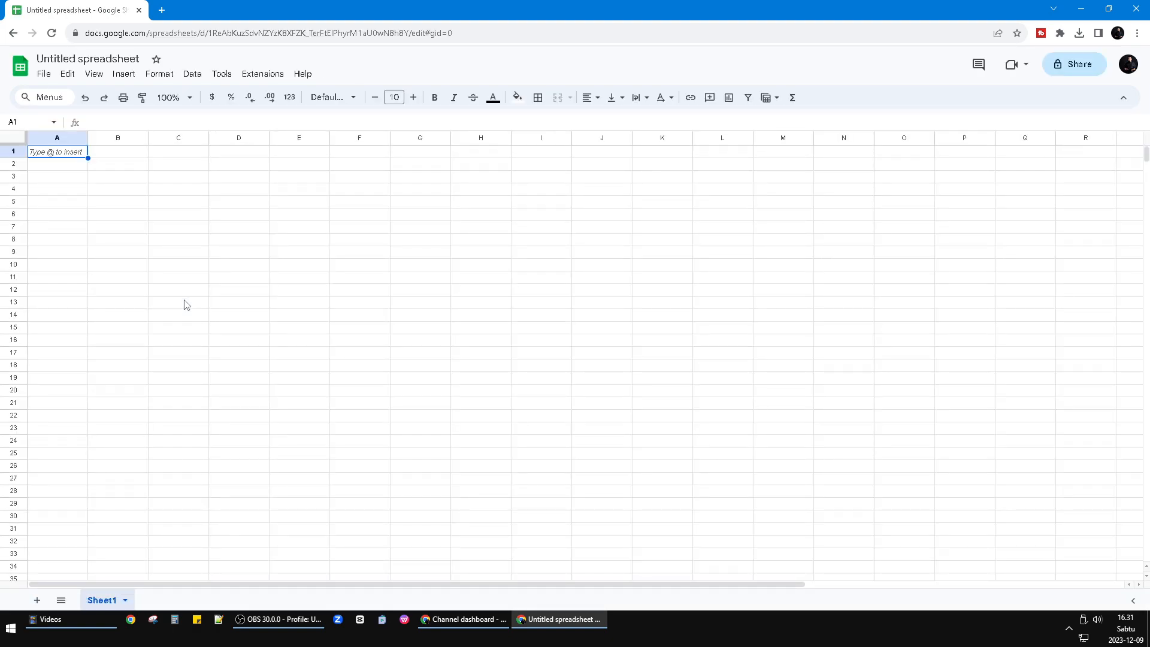
Step: Enter sheets.new into cell C7
click(178, 227)
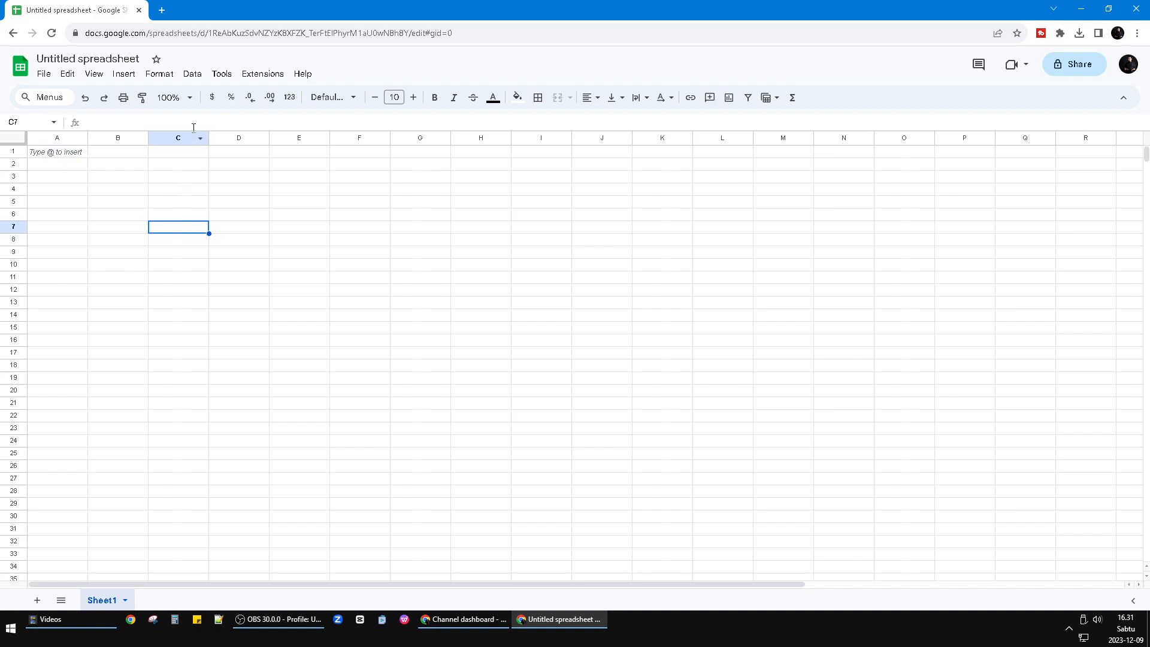
text(sheets.new)
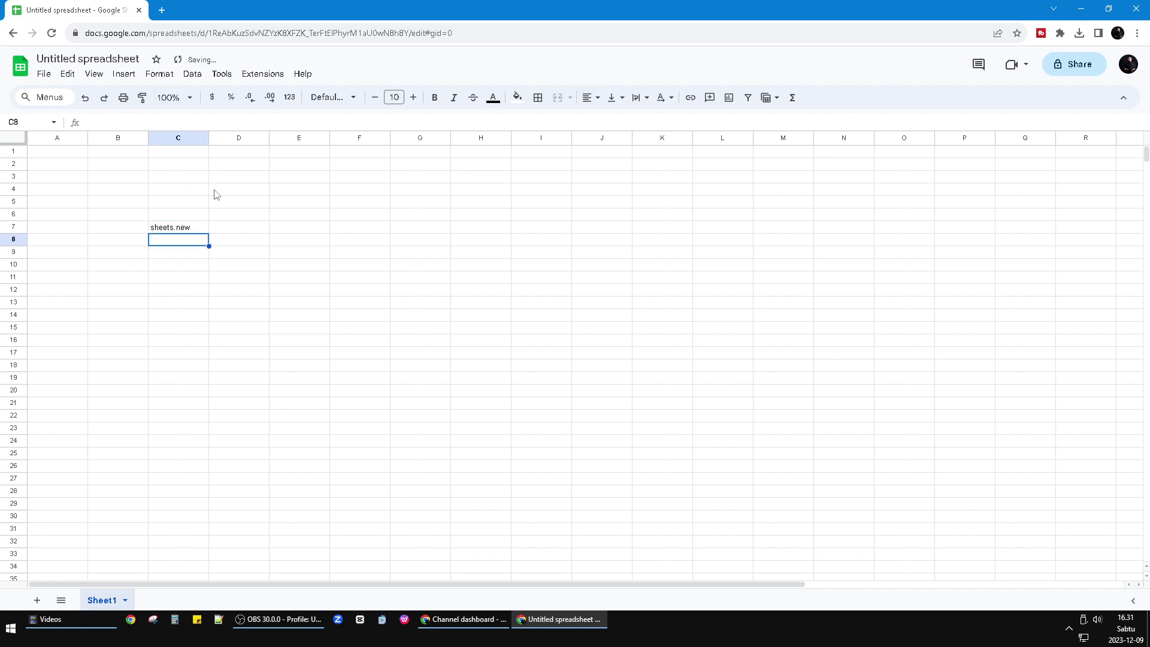
click(170, 97)
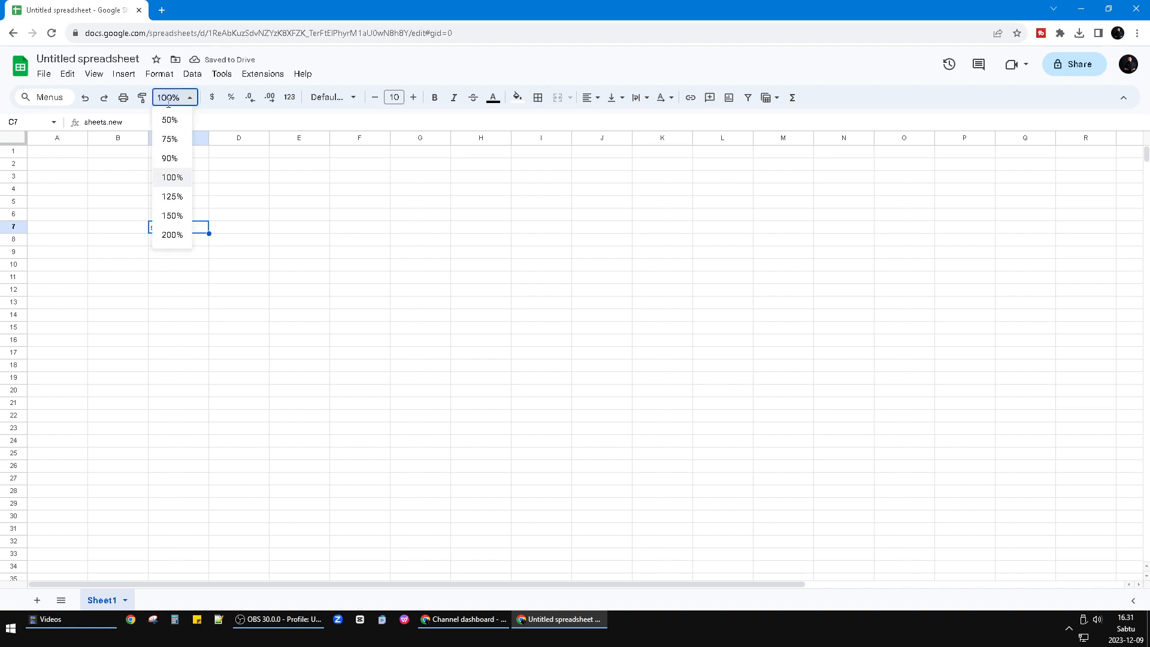
Step: Enlarge the C7 text to 90-point font, then open a new browser tab
click(394, 97)
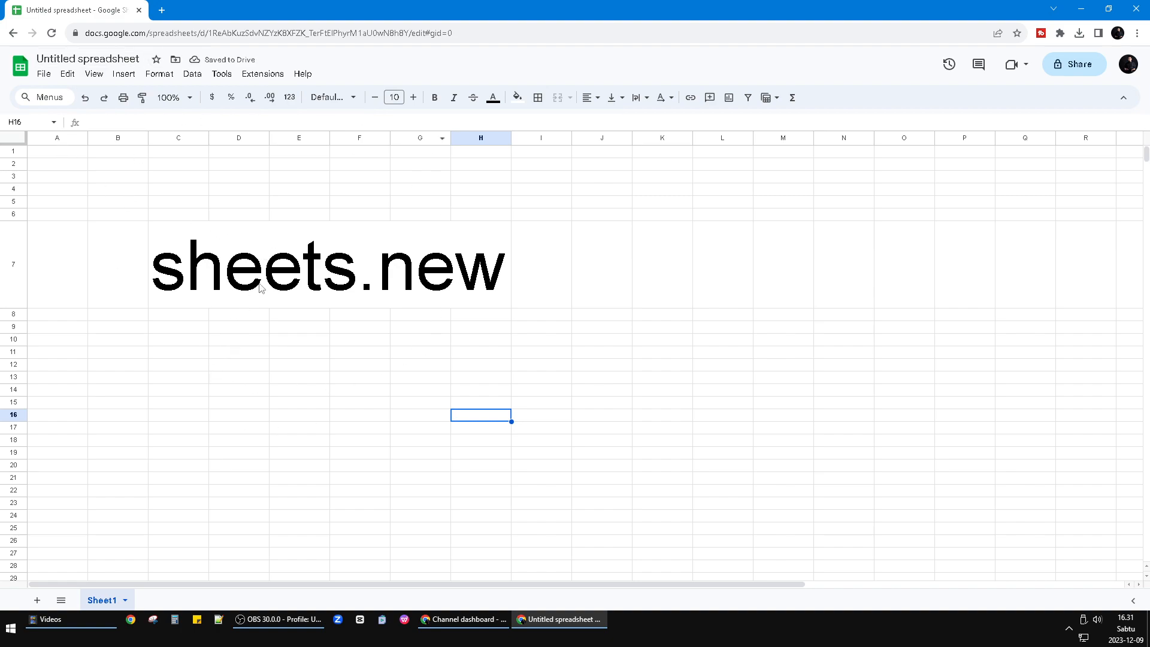
click(238, 264)
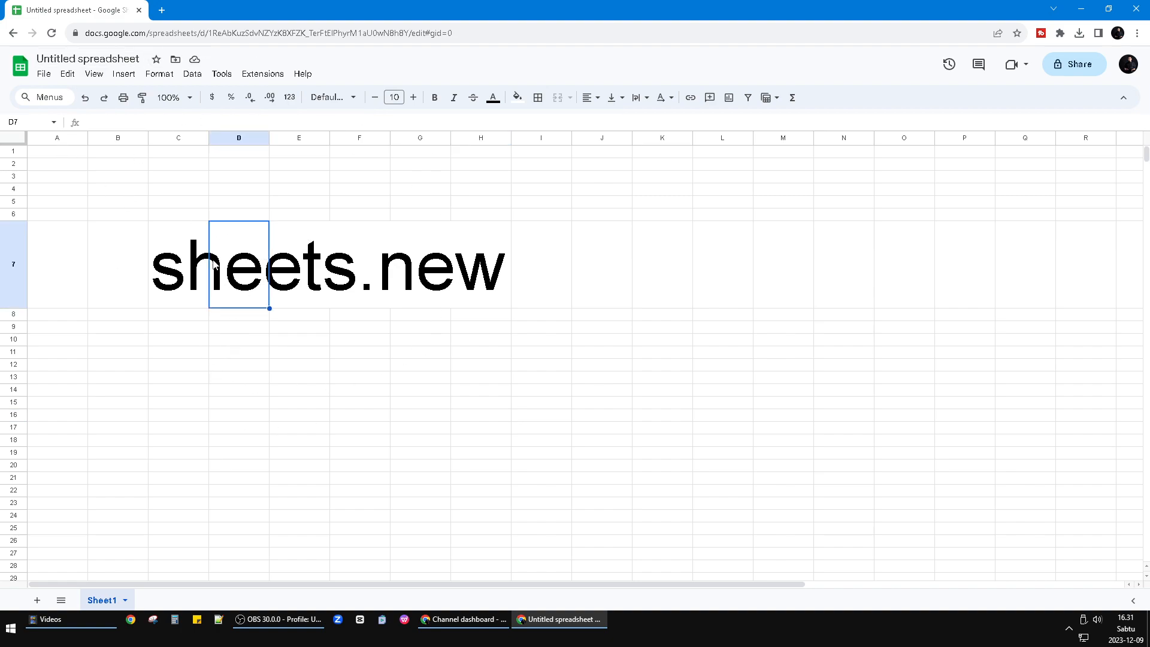
click(177, 265)
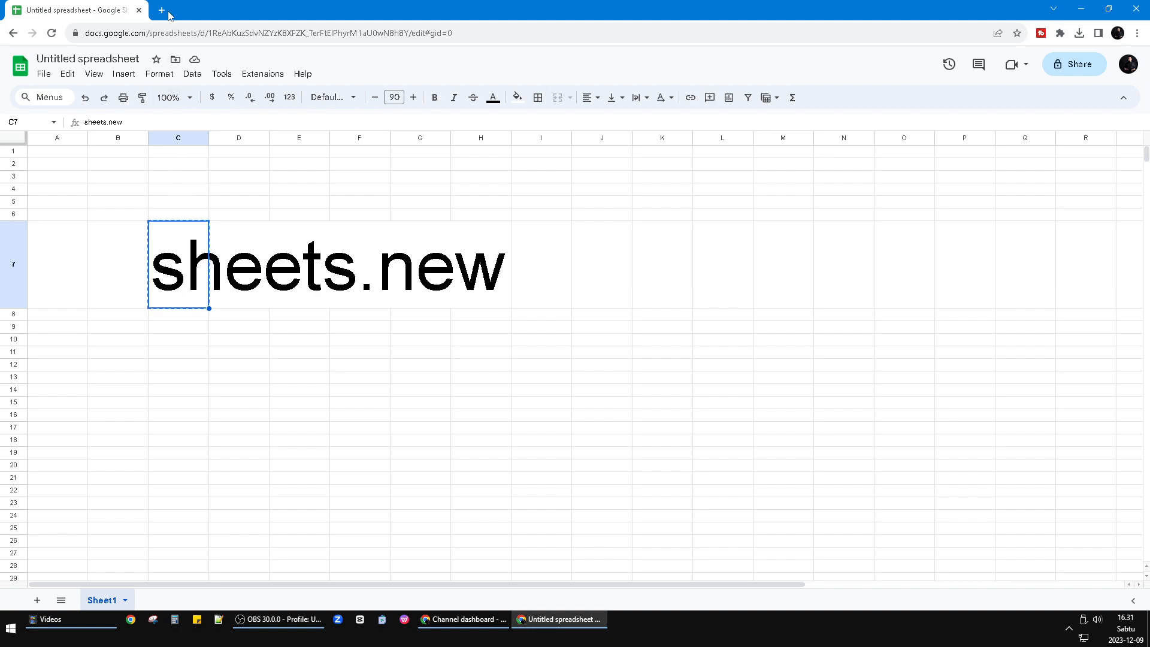
click(161, 9)
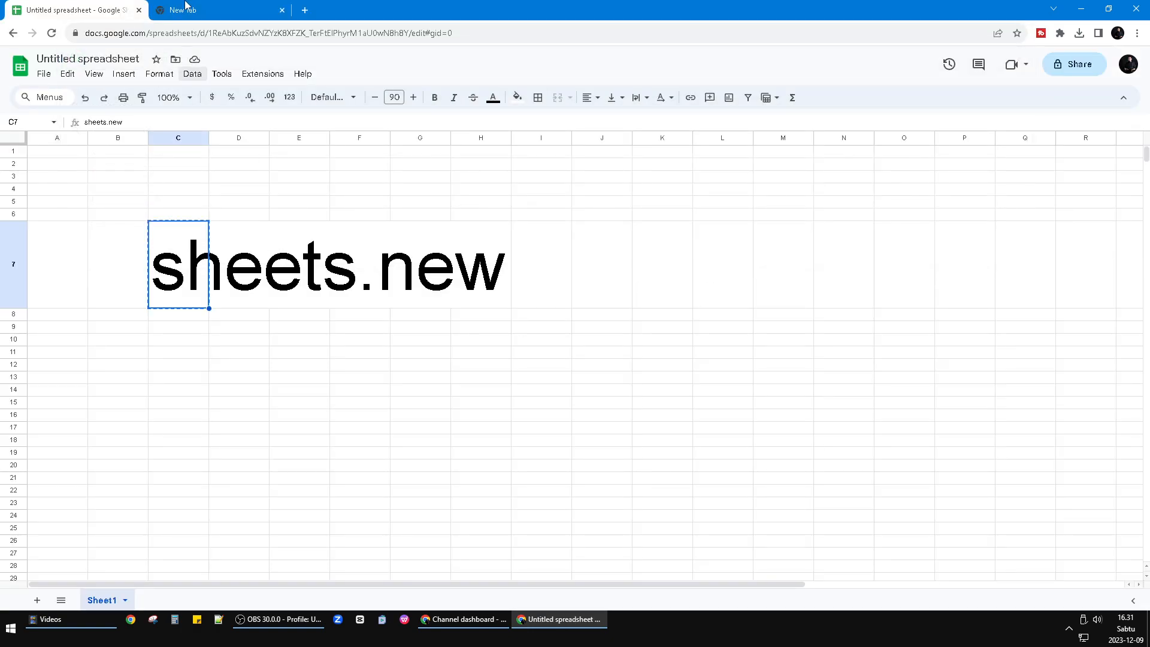
Step: Load sheets.new in the new tab for a second blank Untitled spreadsheet
click(213, 10)
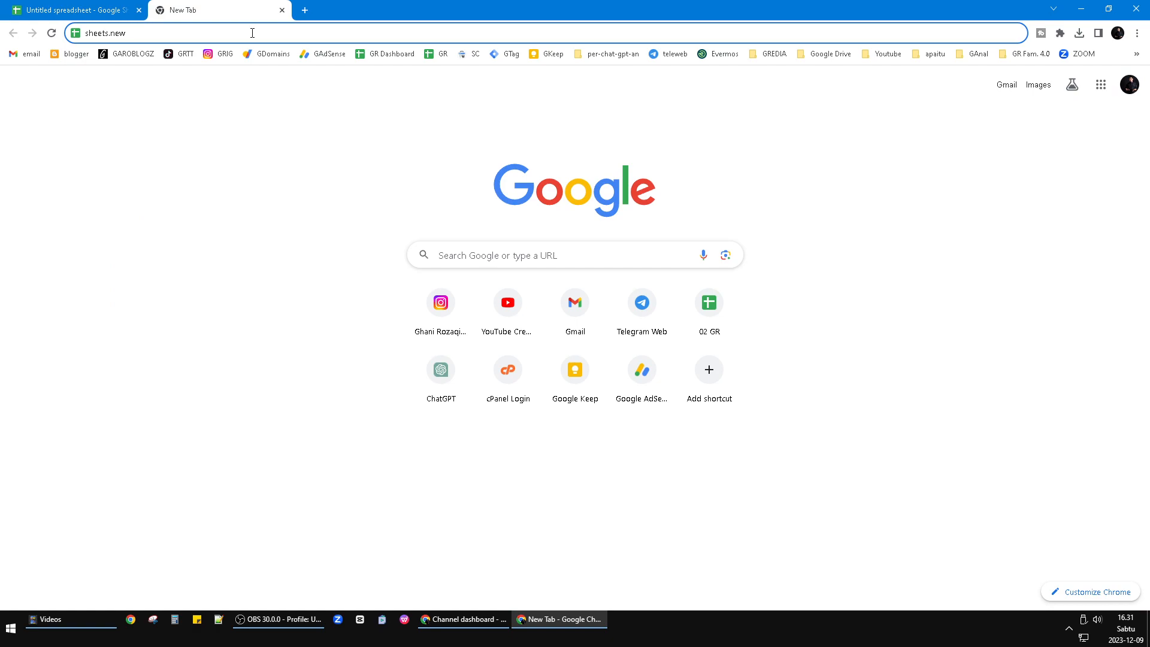
key(Return)
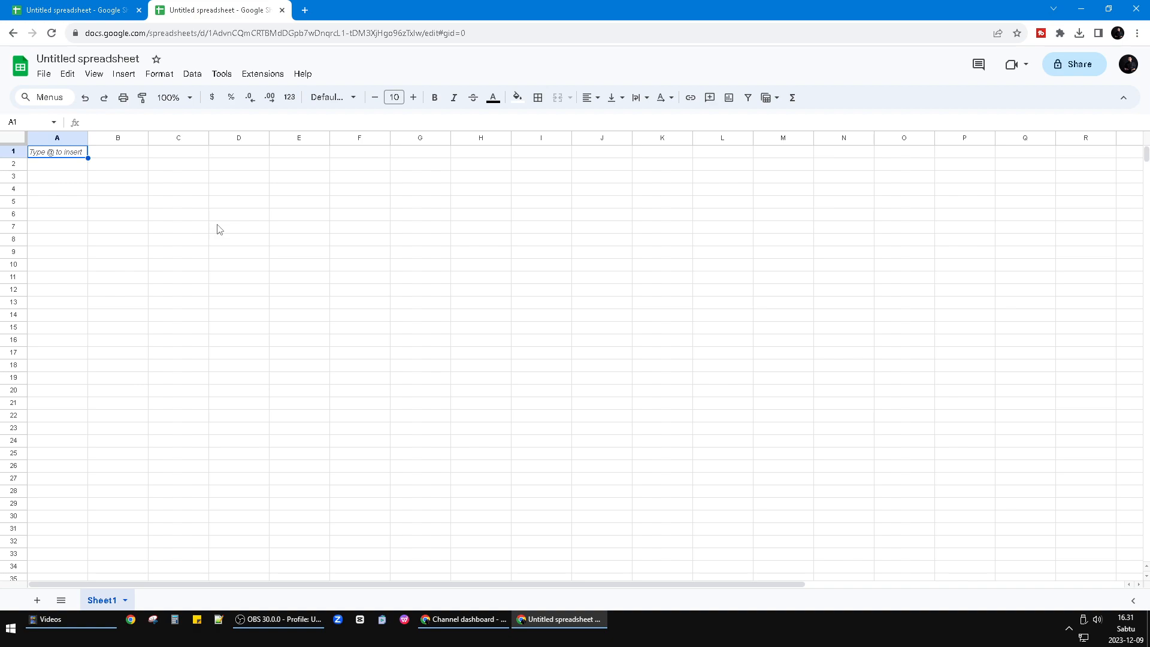
mouse_move(168, 215)
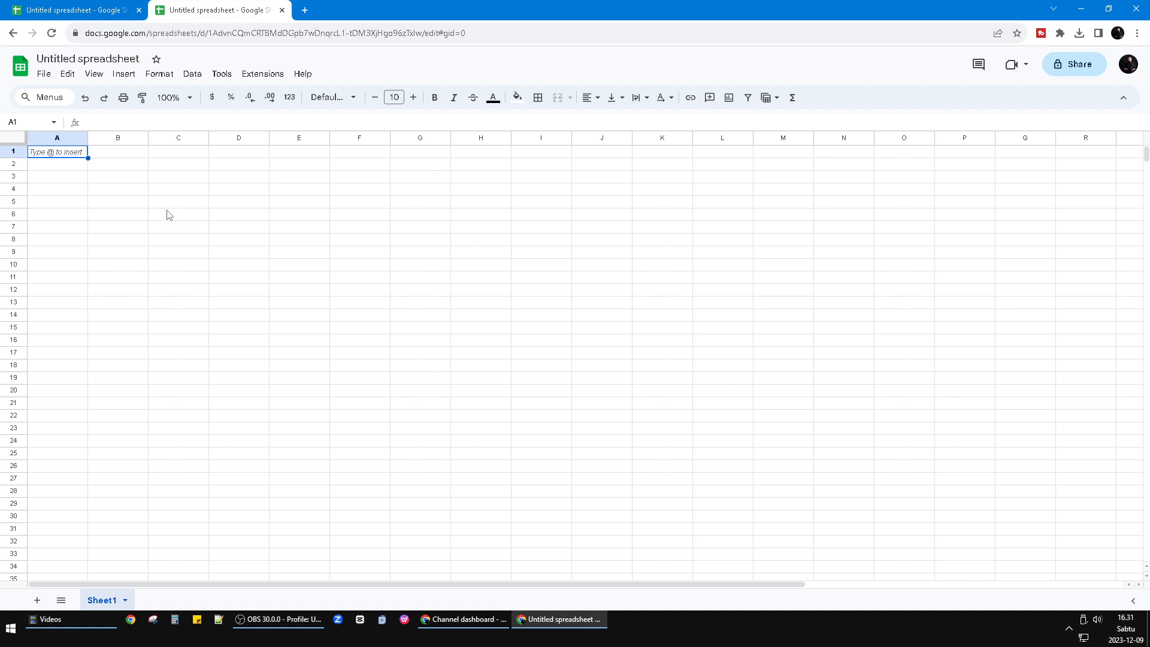
mouse_move(92, 196)
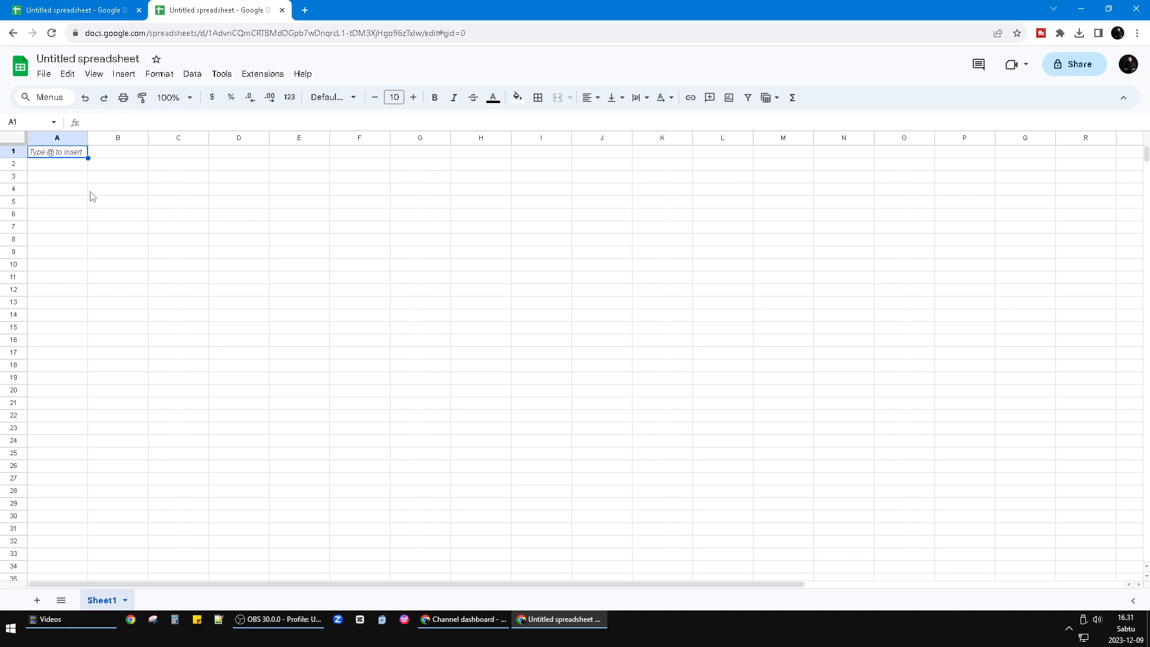
mouse_move(124, 231)
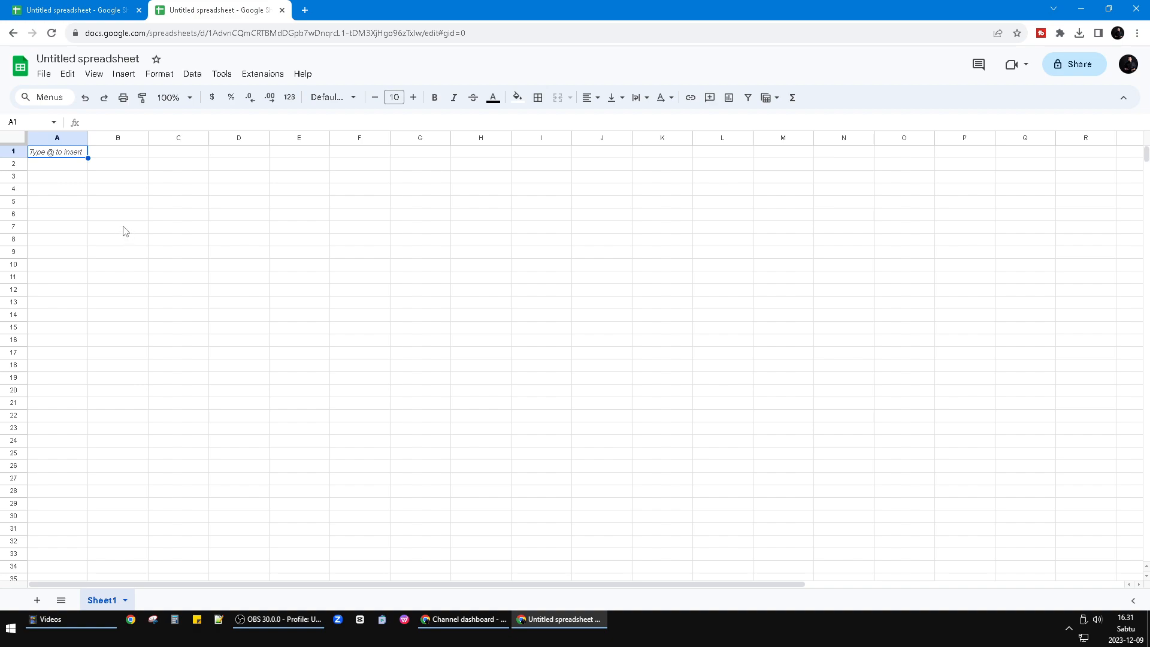
mouse_move(231, 236)
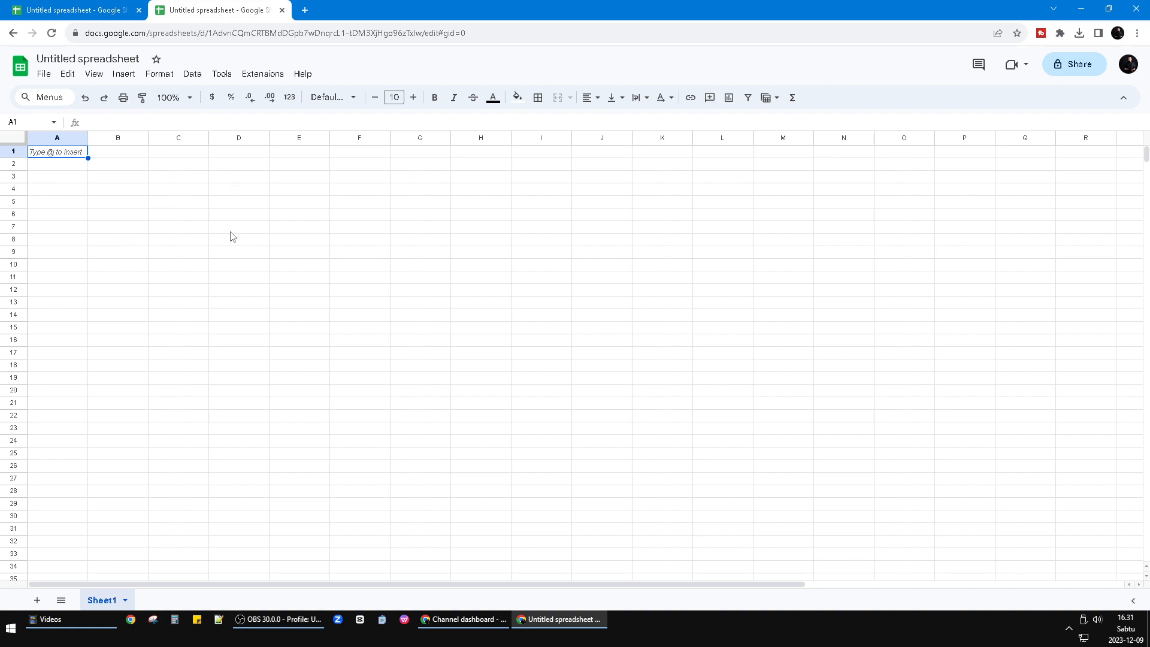
click(239, 226)
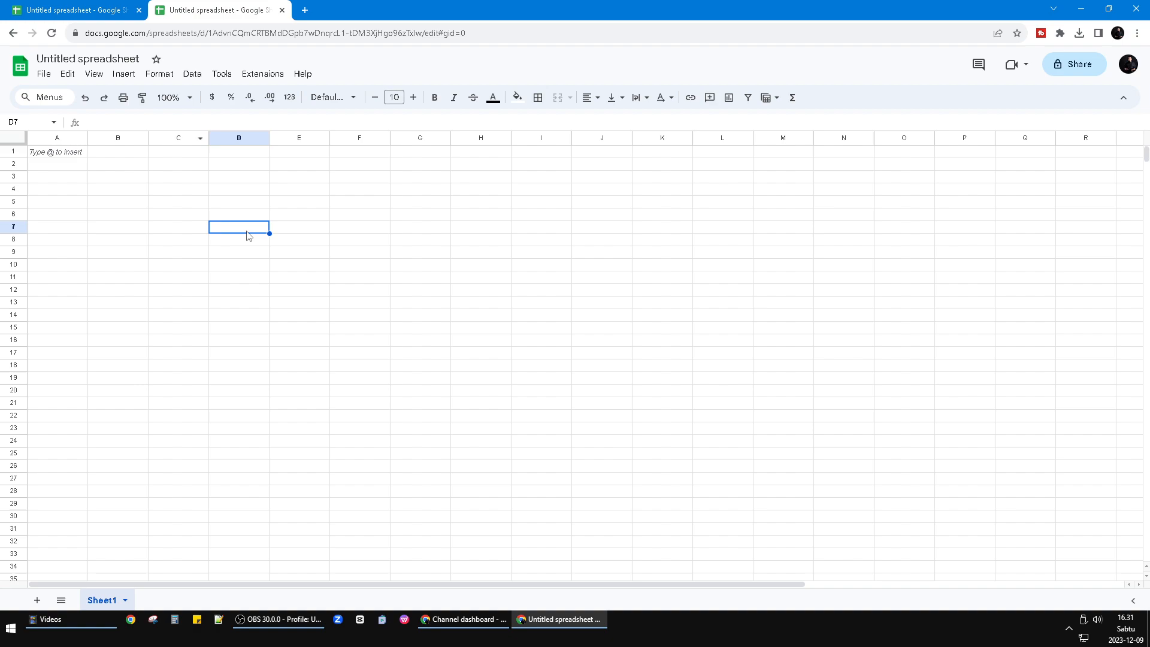
mouse_move(462, 94)
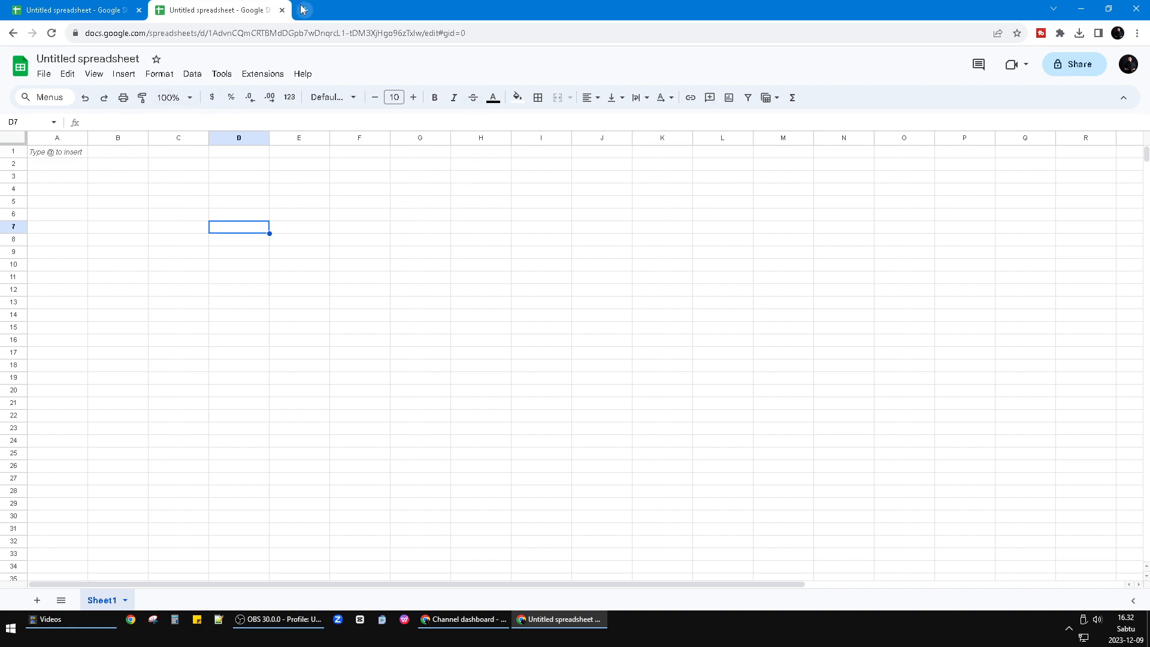
mouse_move(161, 26)
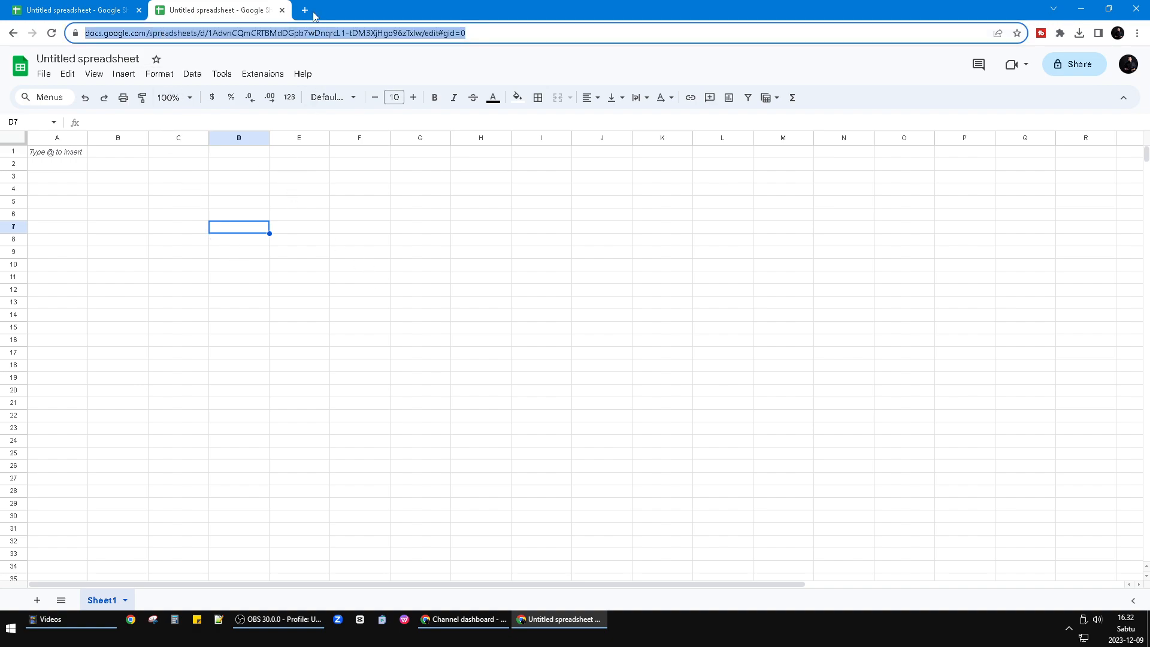
click(303, 10)
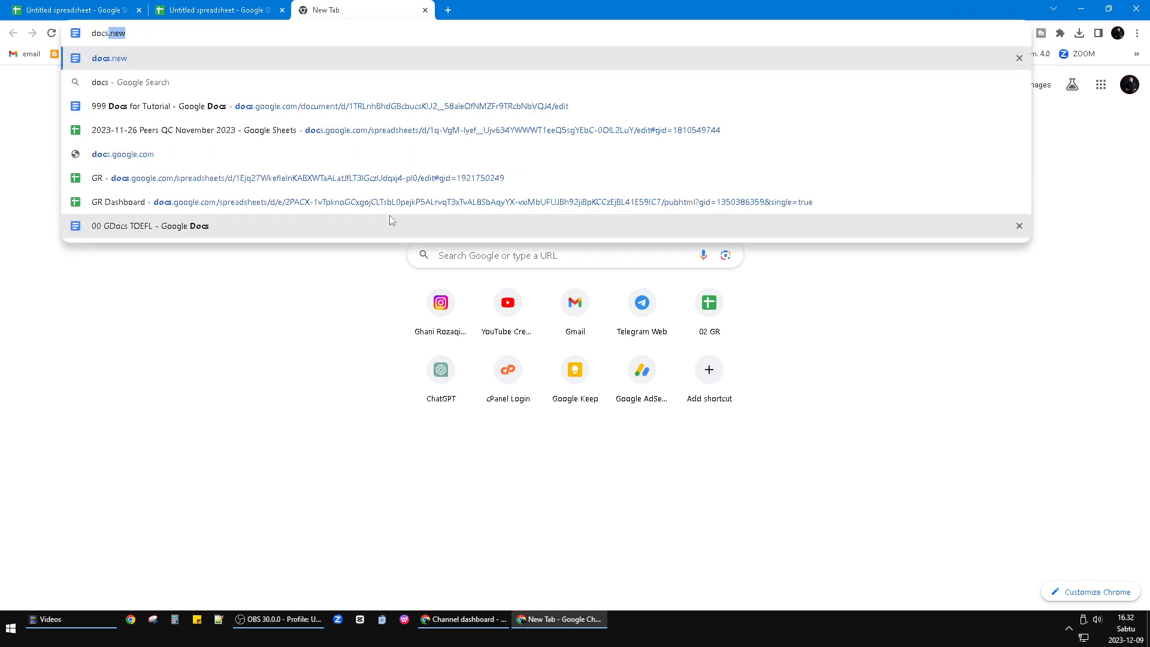
Step: Go to docs.new to create a blank Untitled Google Docs document
text(docs.new)
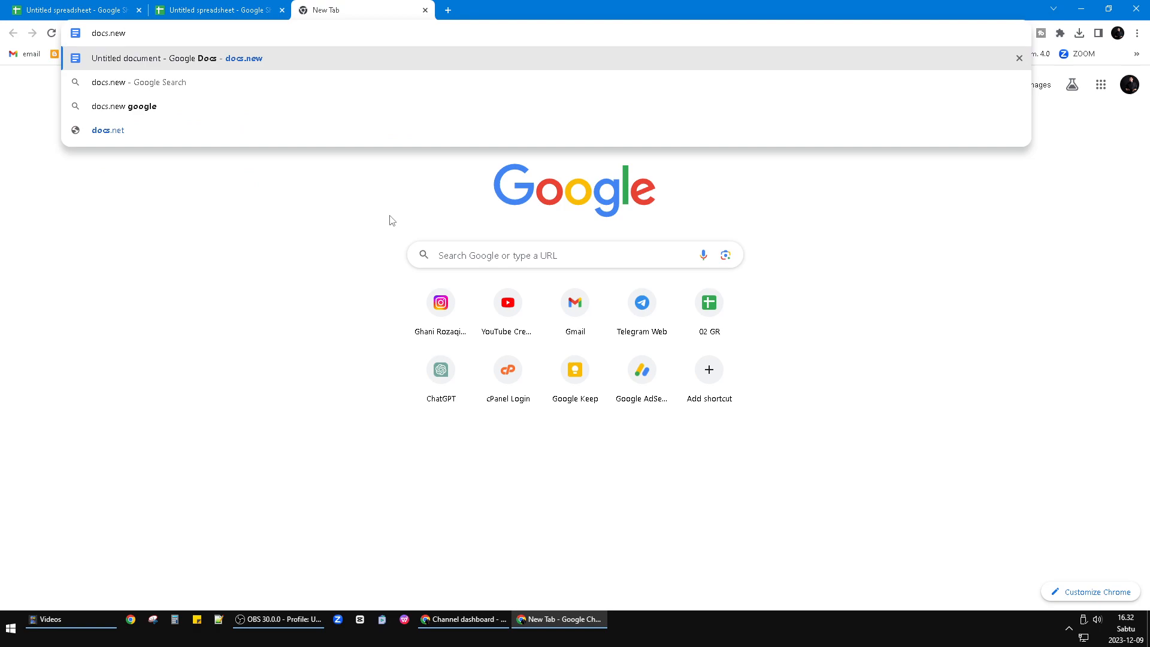
click(177, 58)
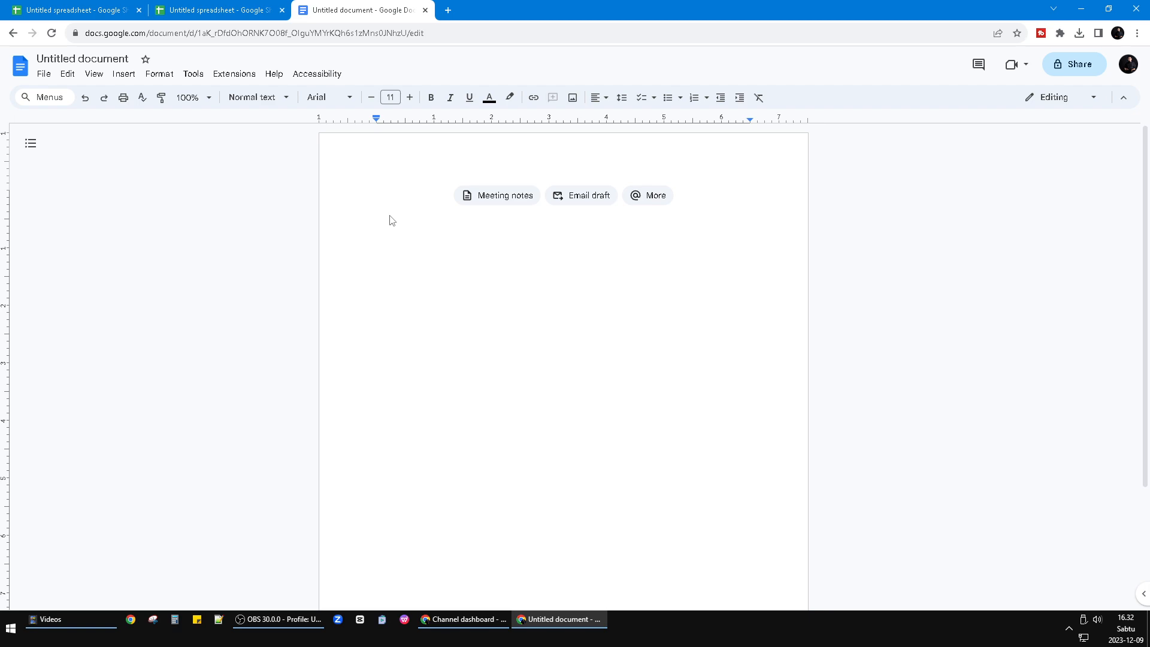
mouse_move(387, 214)
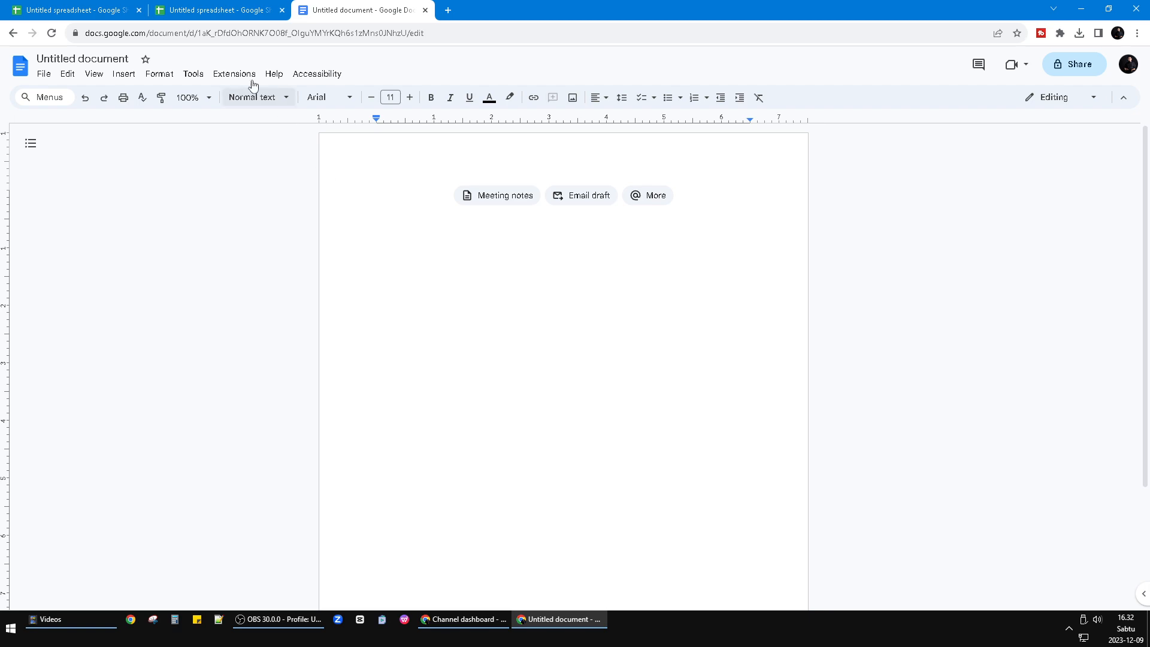
Step: Open the document's File menu and close it without choosing anything
click(216, 10)
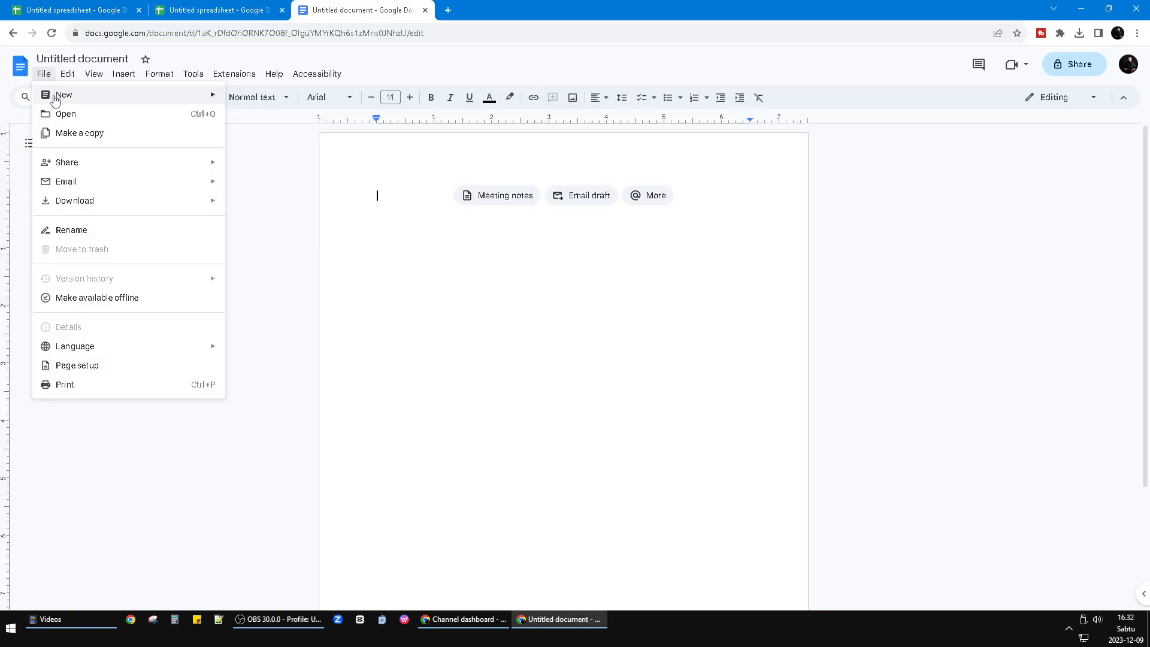
mouse_move(274, 284)
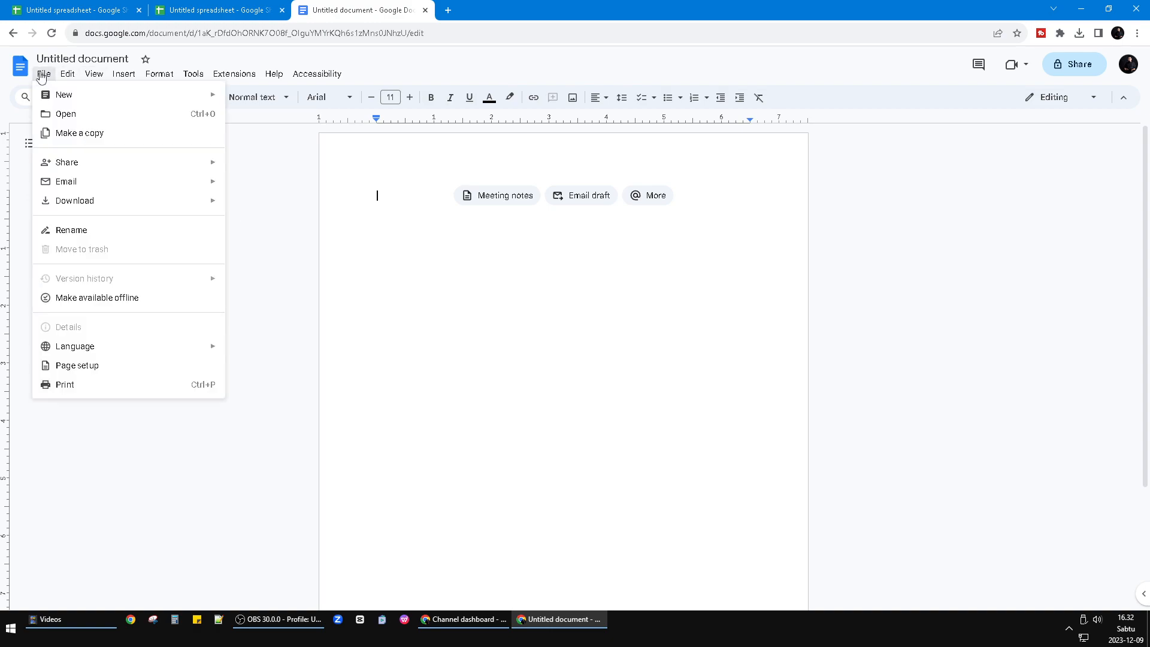
click(278, 176)
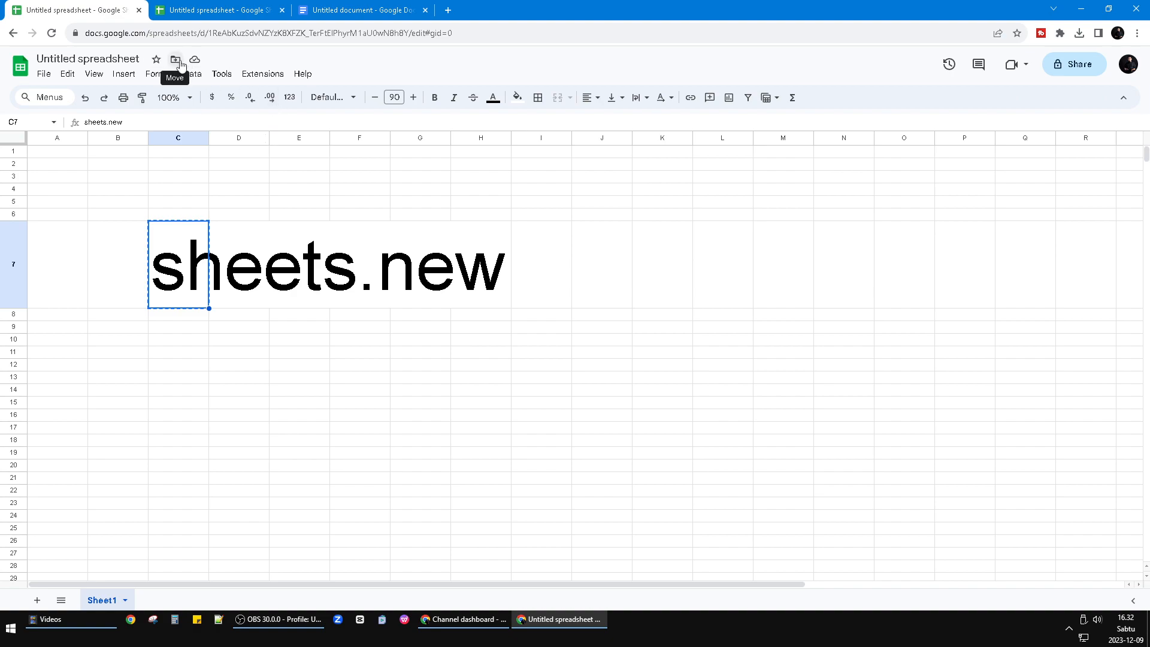
click(175, 59)
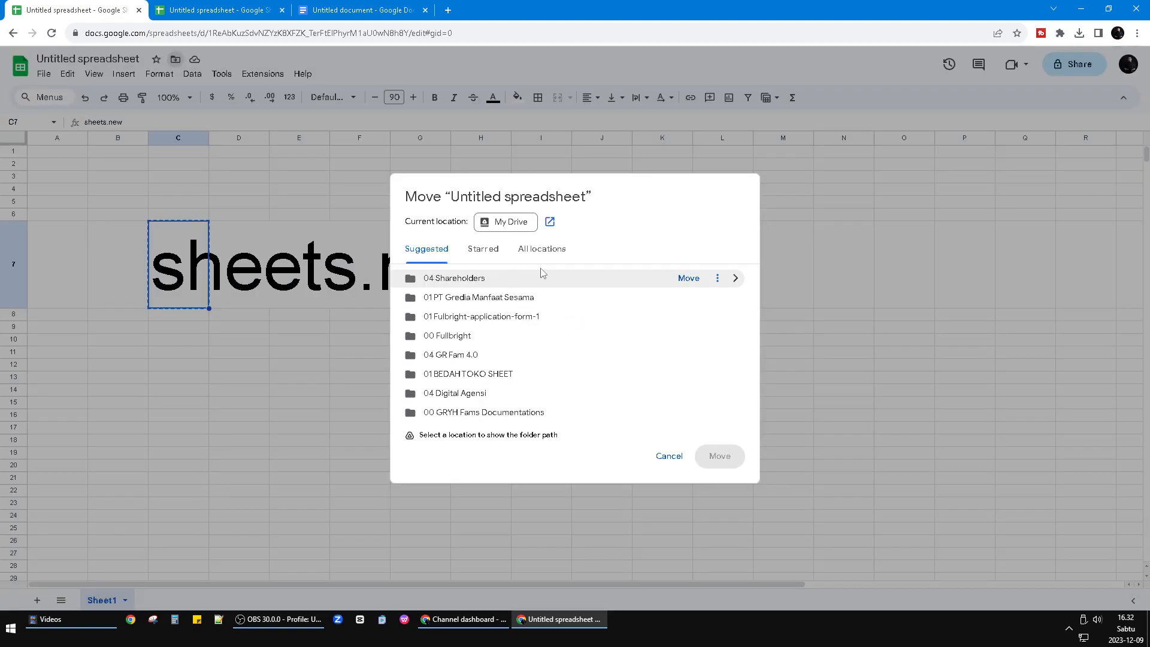
mouse_move(518, 297)
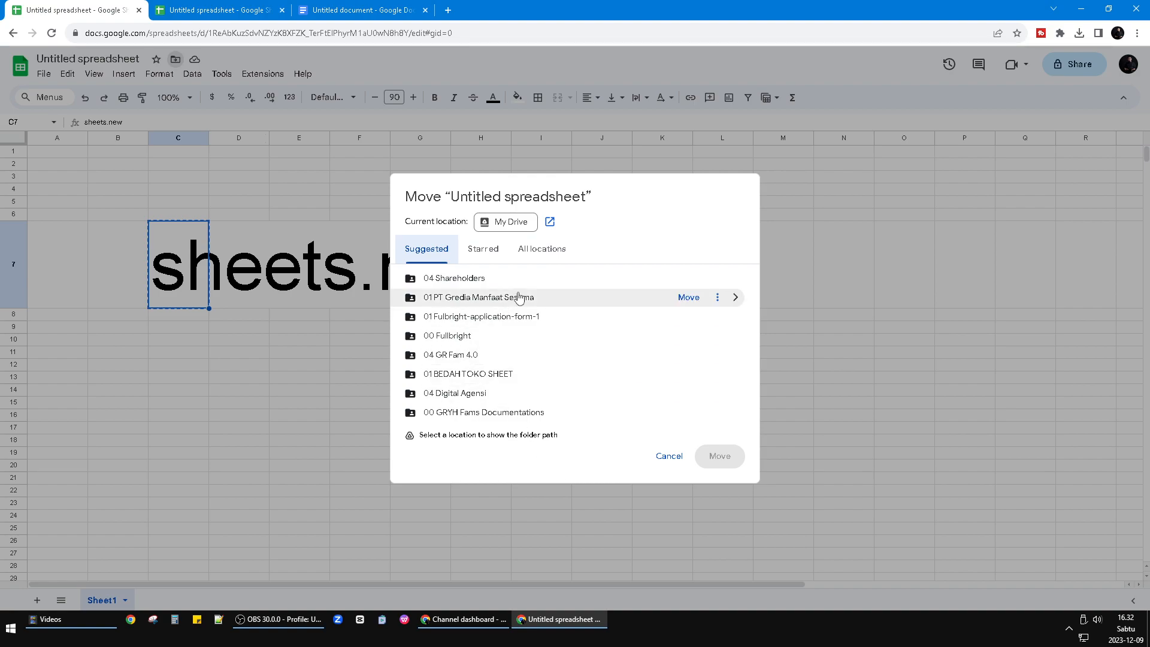
mouse_move(669, 455)
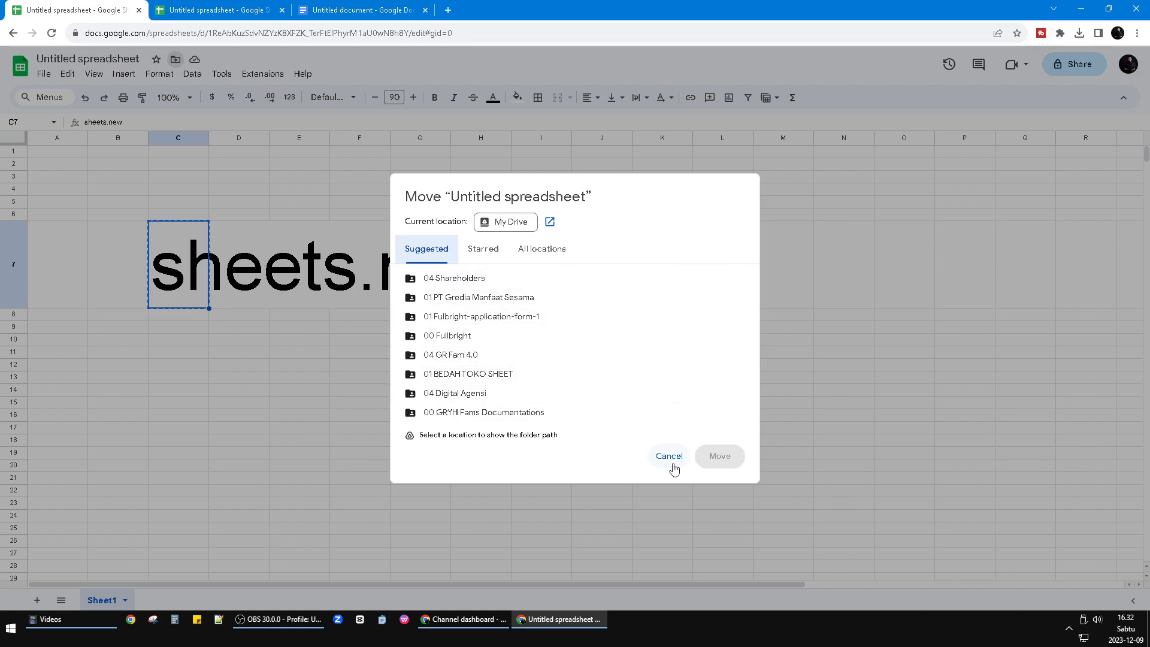
click(667, 456)
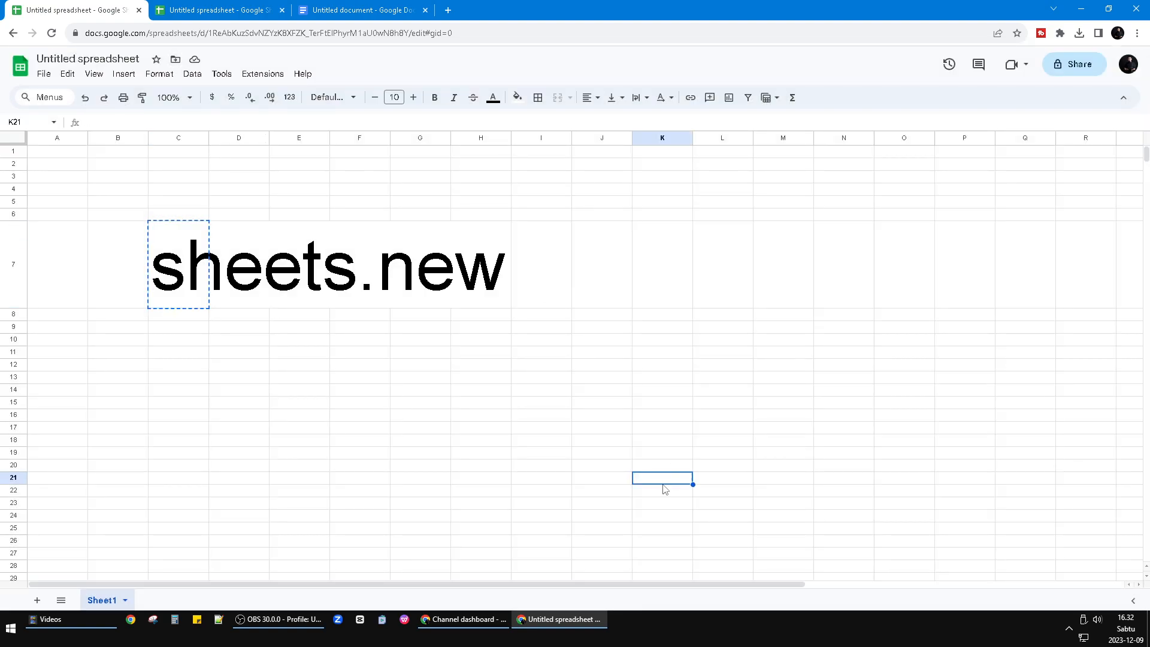
mouse_move(582, 358)
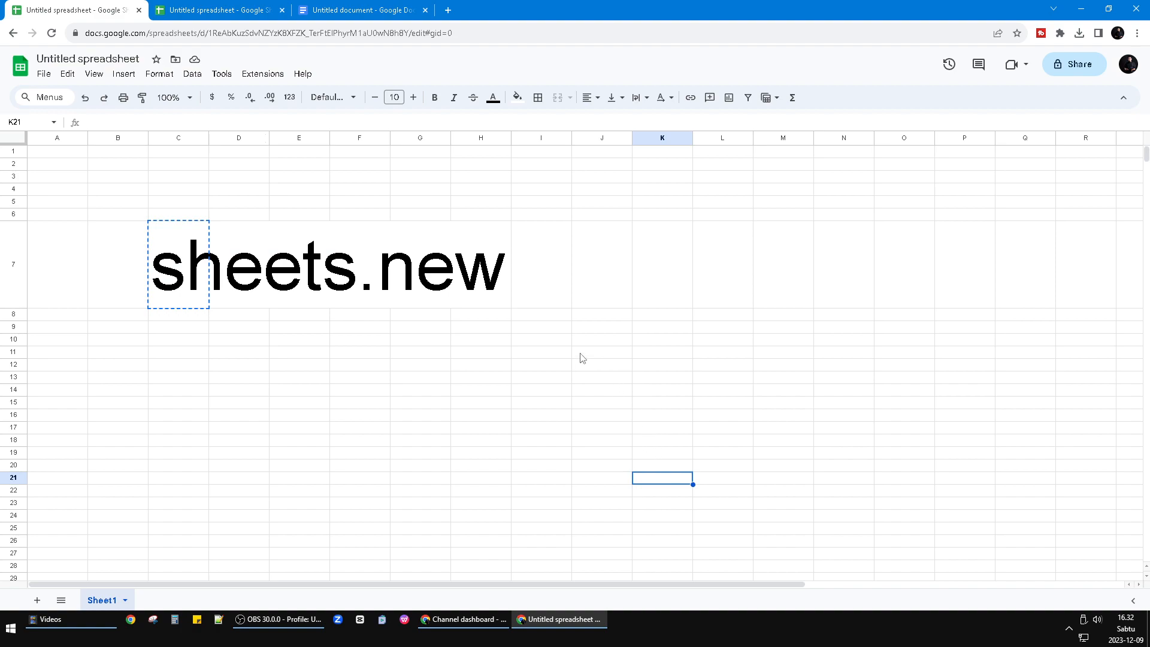